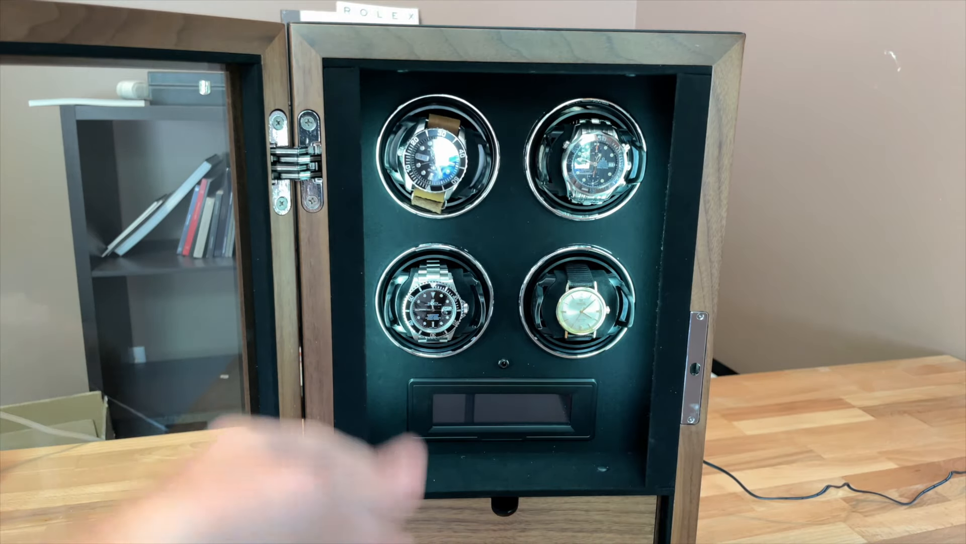
{"action": "left_click", "coordinate": [511, 407]}
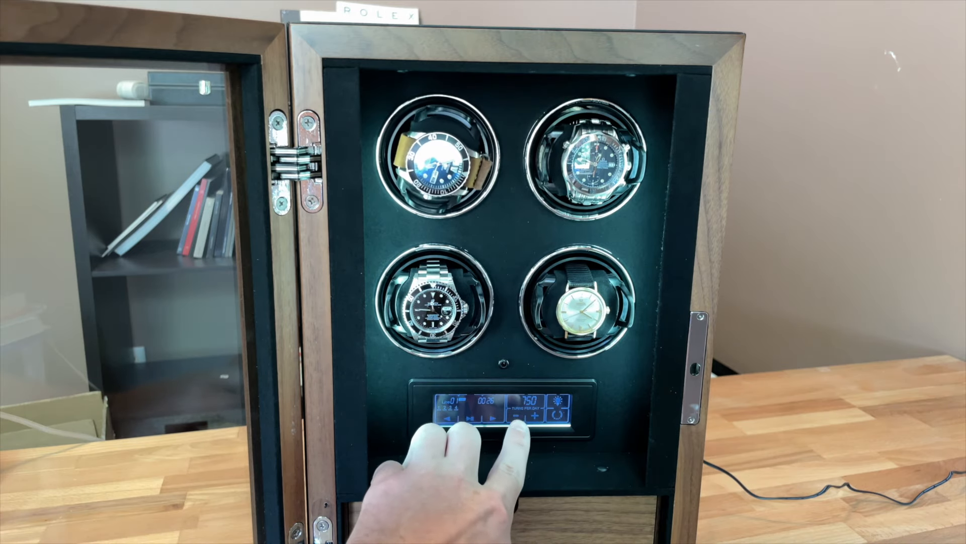
{"action": "left_click", "coordinate": [532, 418]}
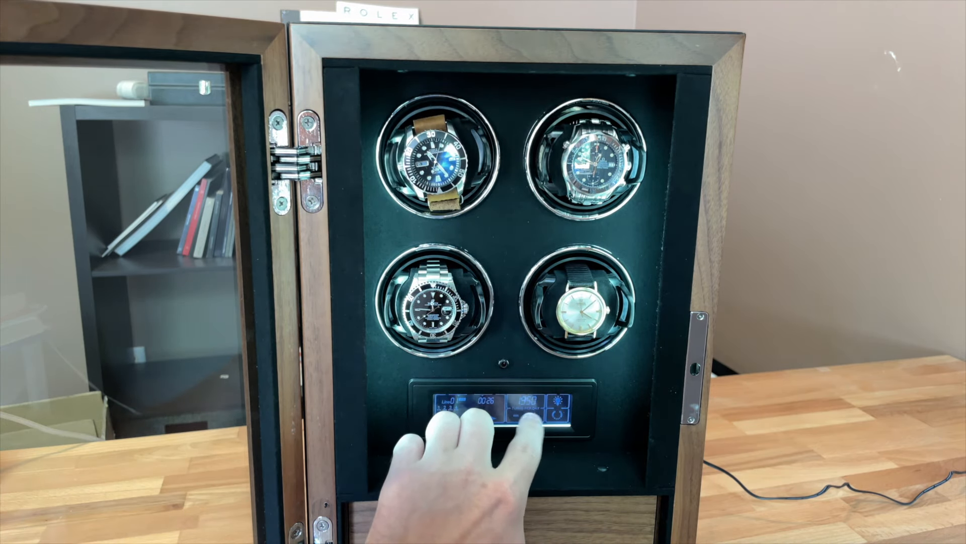